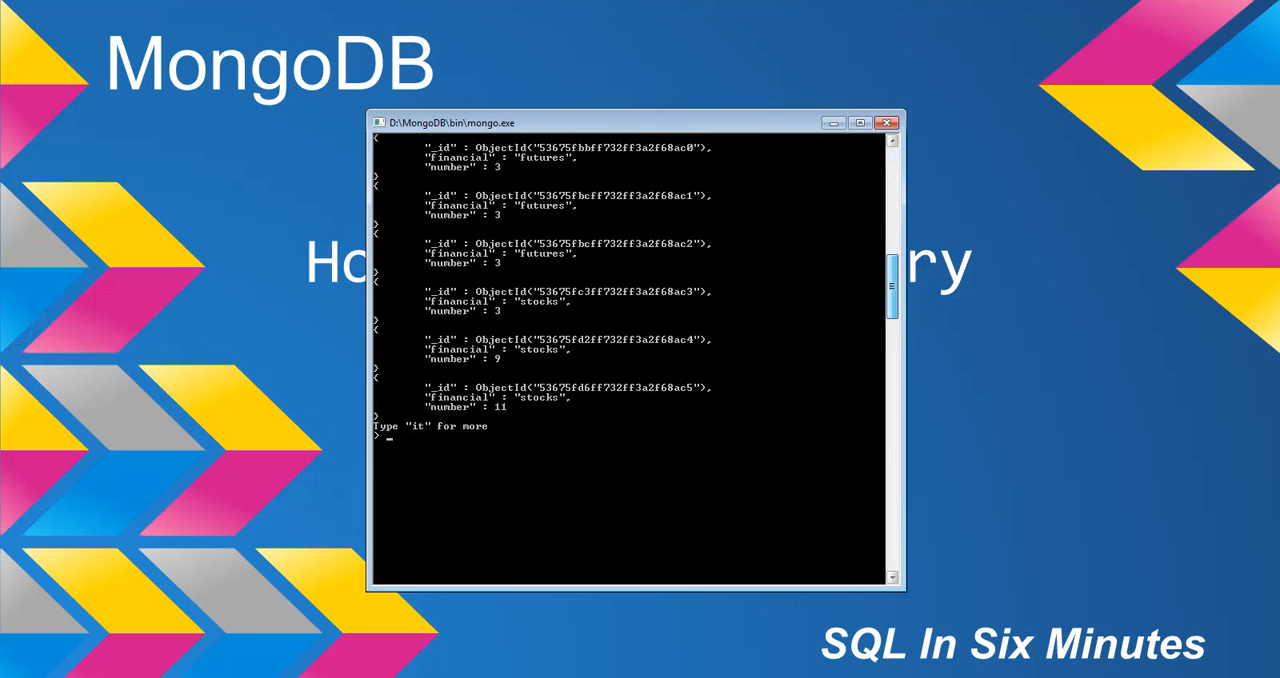
text(it)
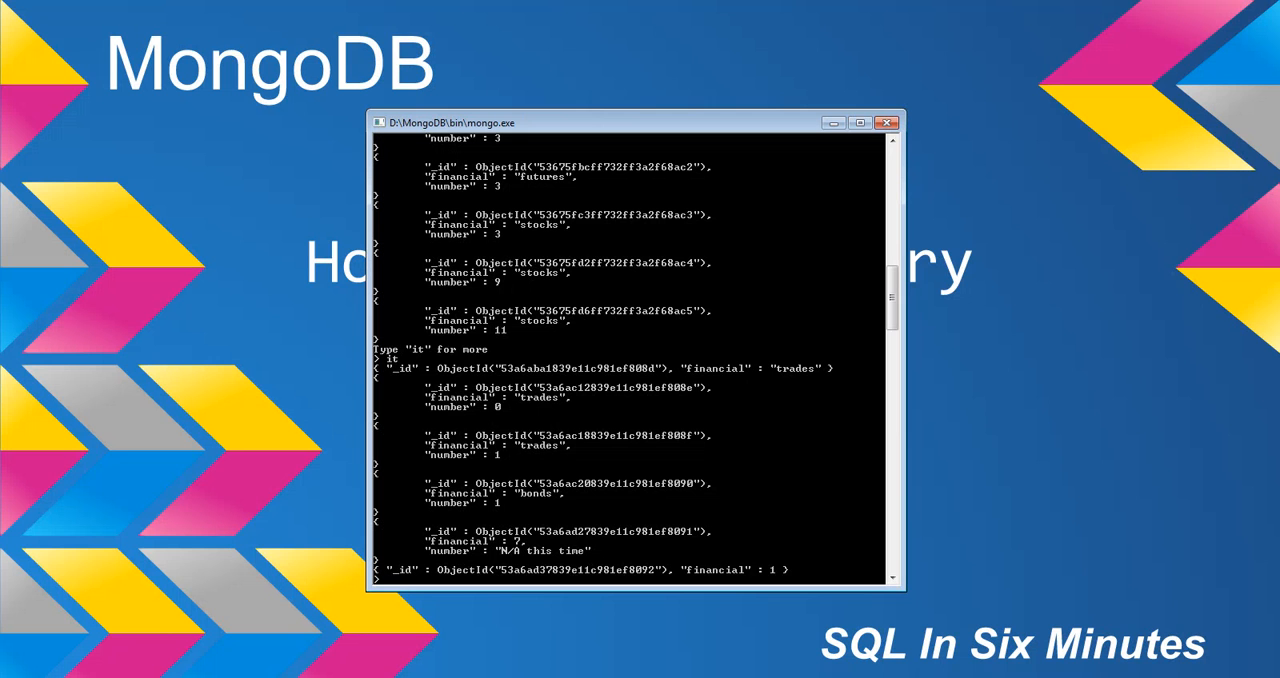
text(db.)
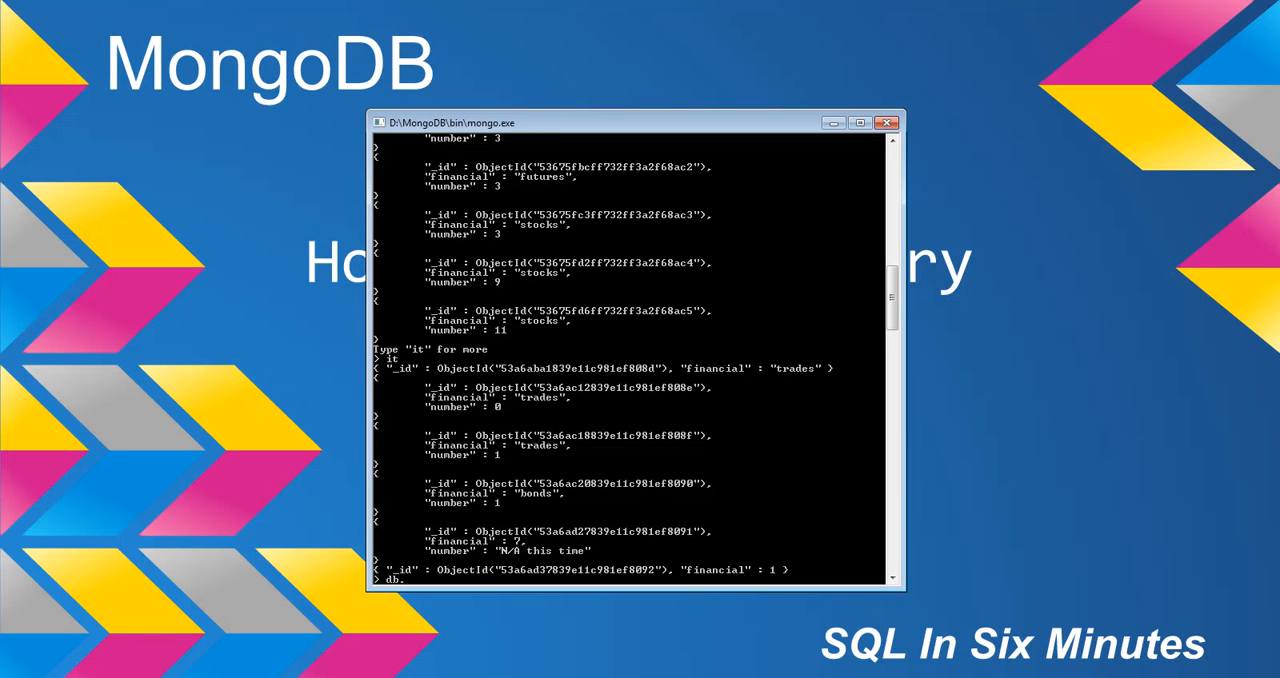
text(sqlserver.find()
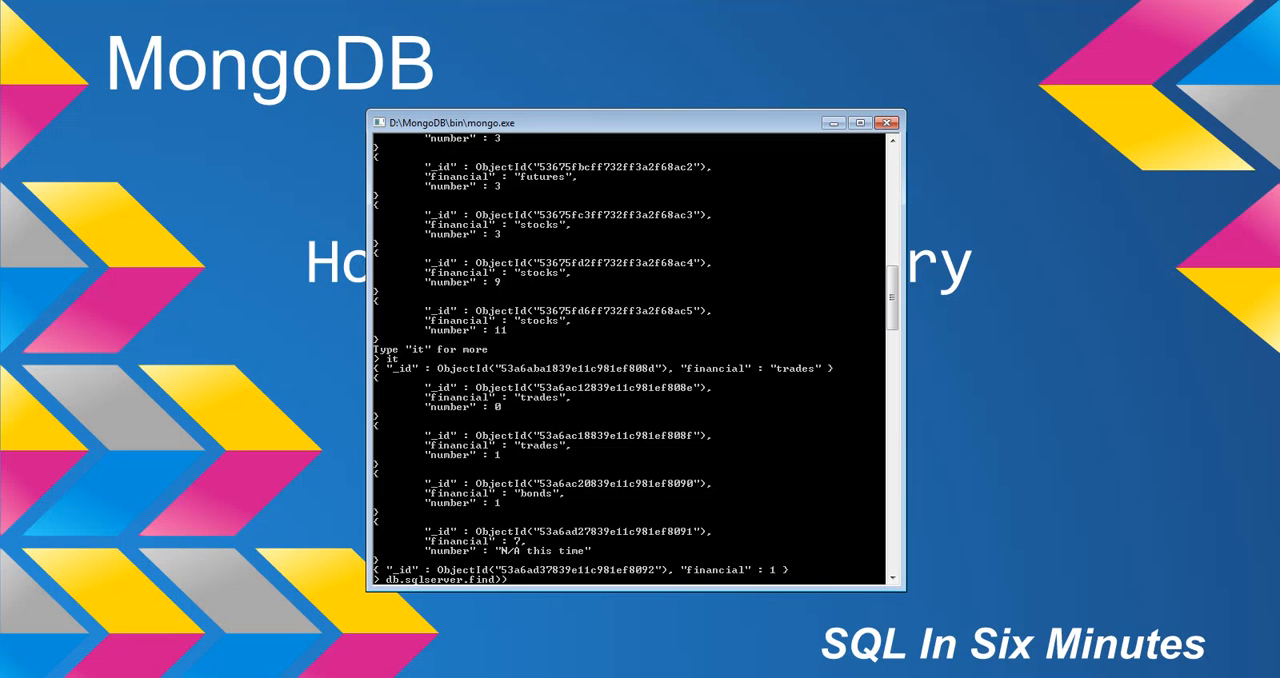
text(.)
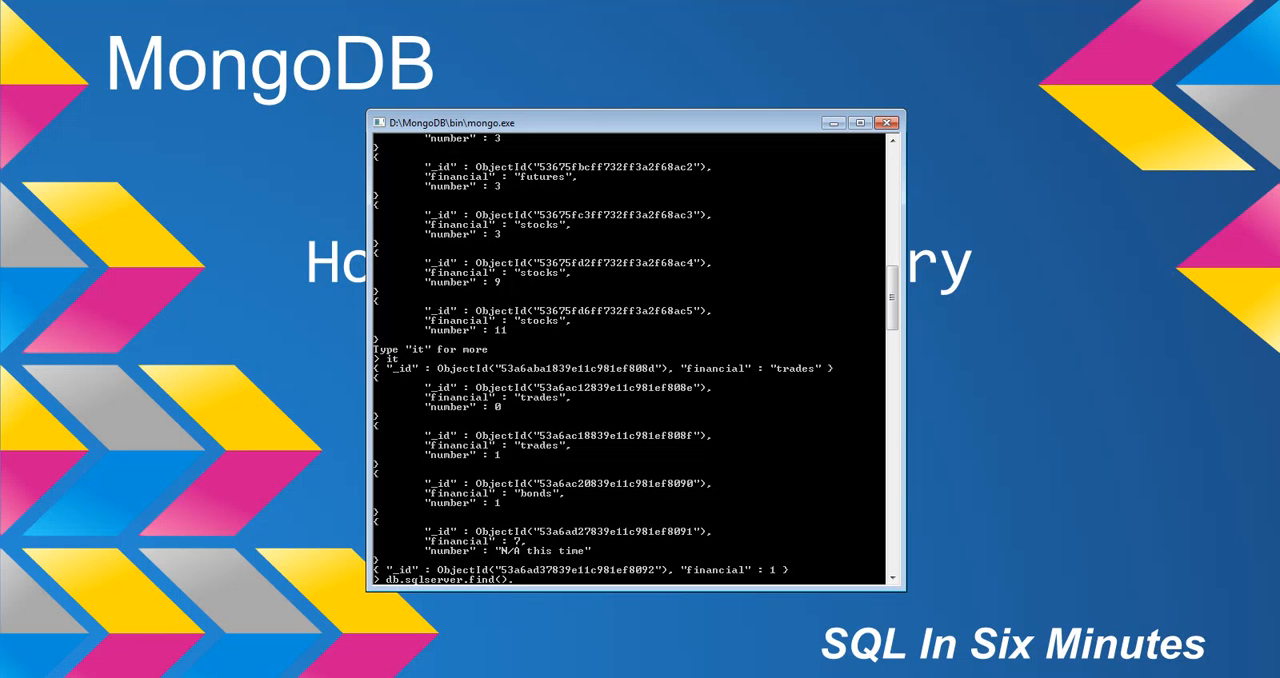
text(.sort)
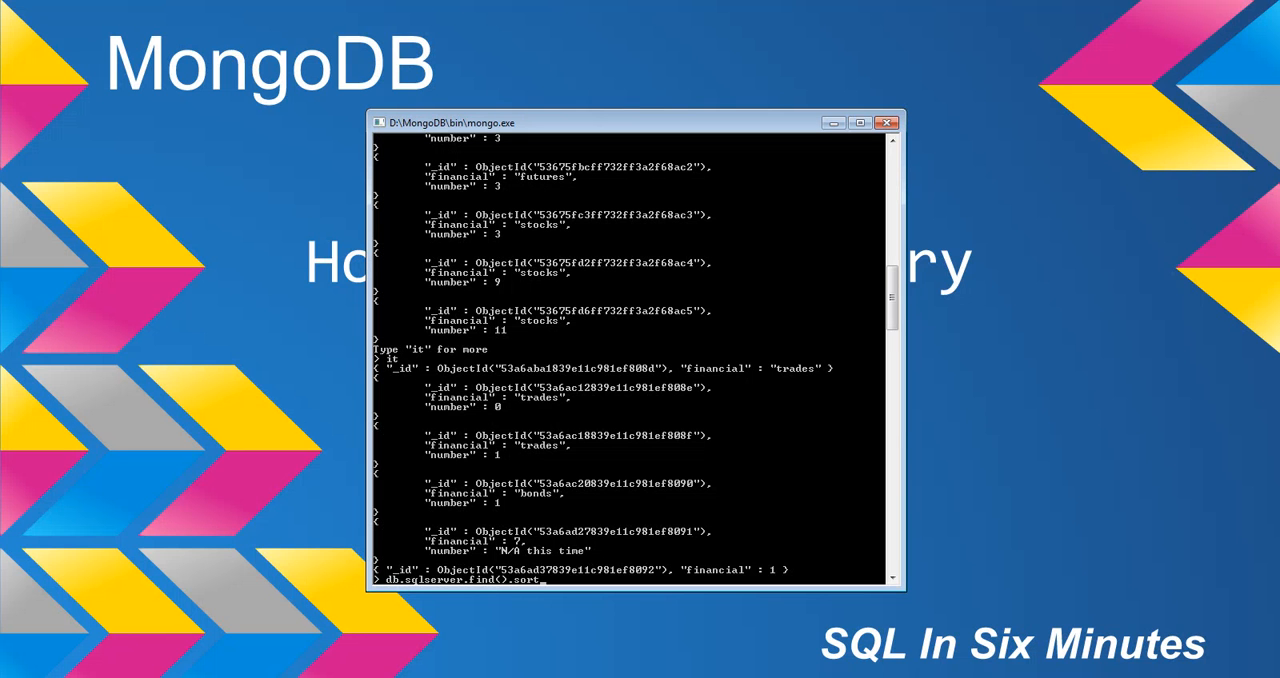
text((()
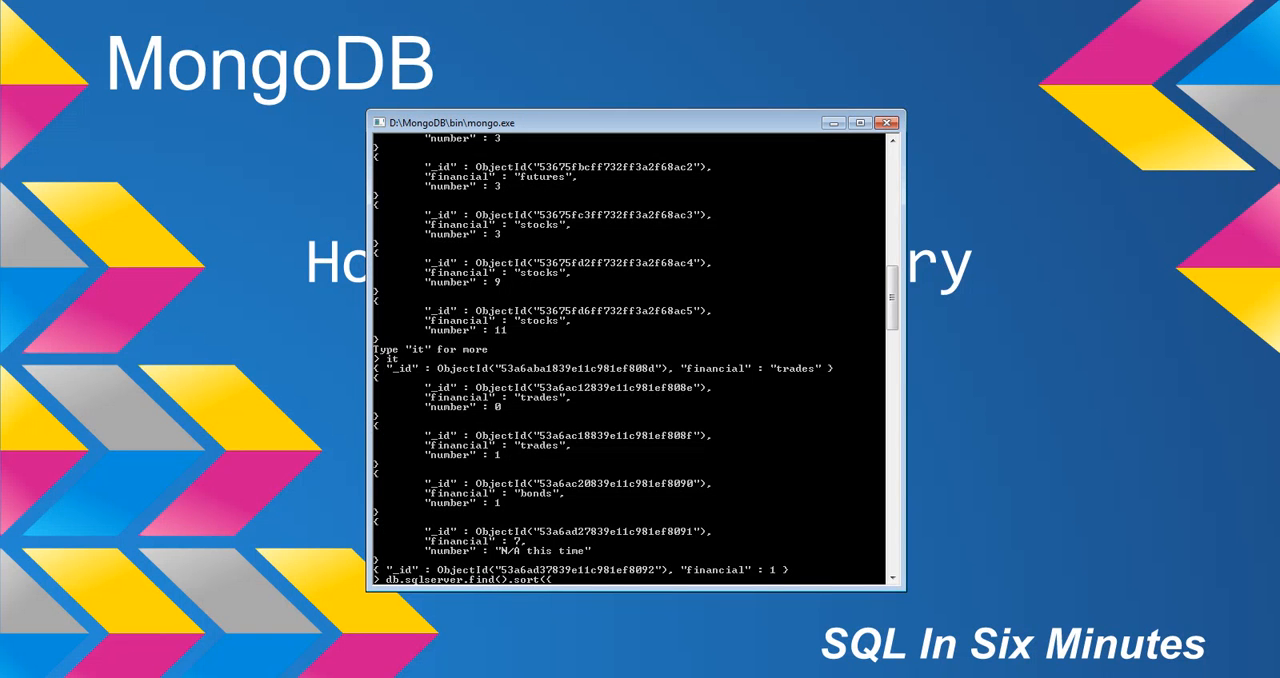
text(number: 1)
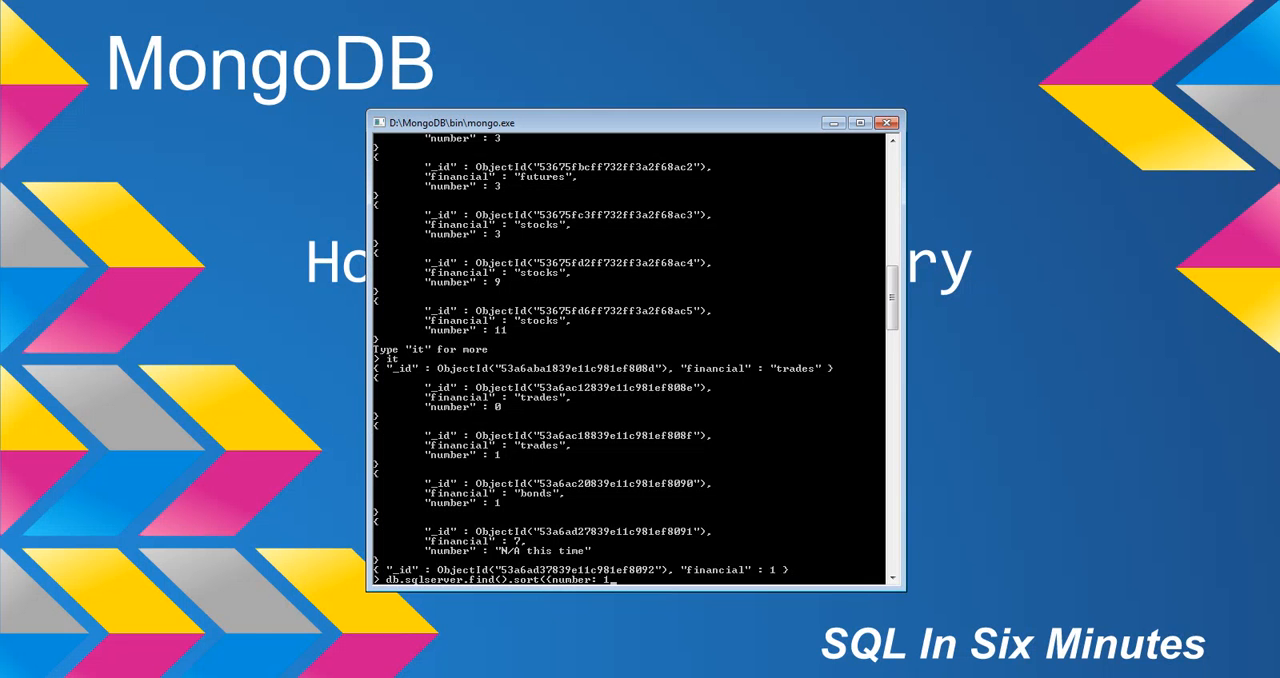
text())
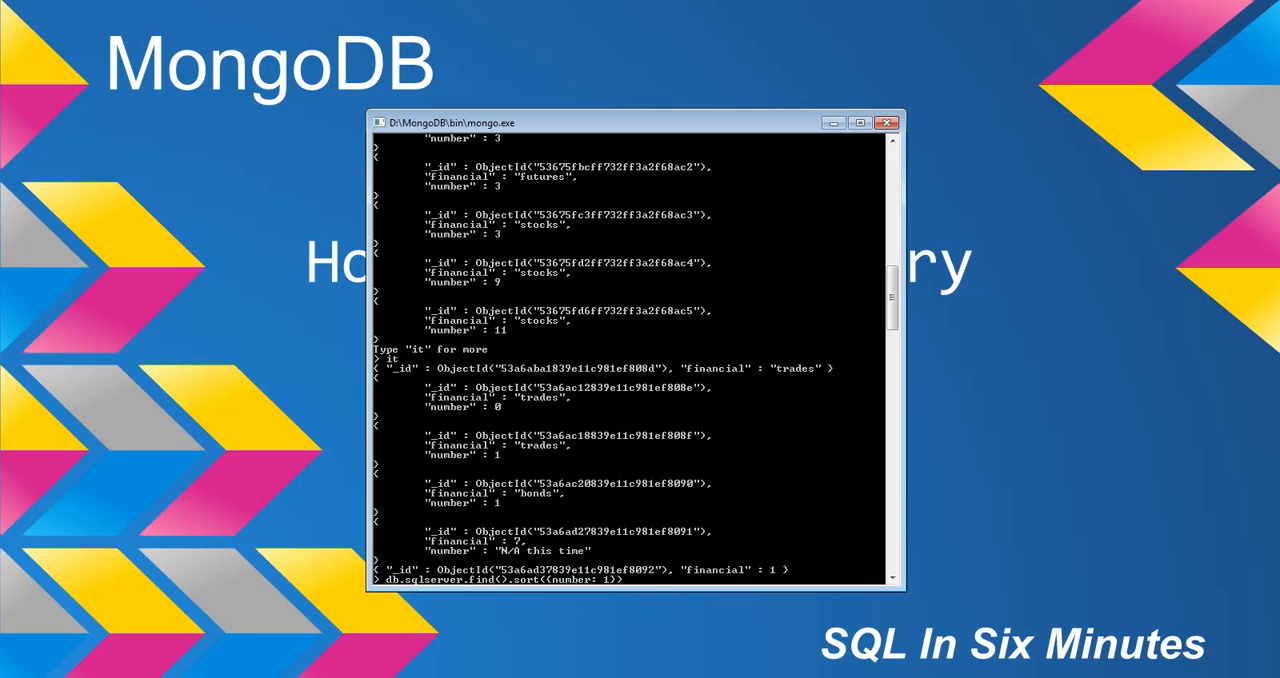
text(.pretty())
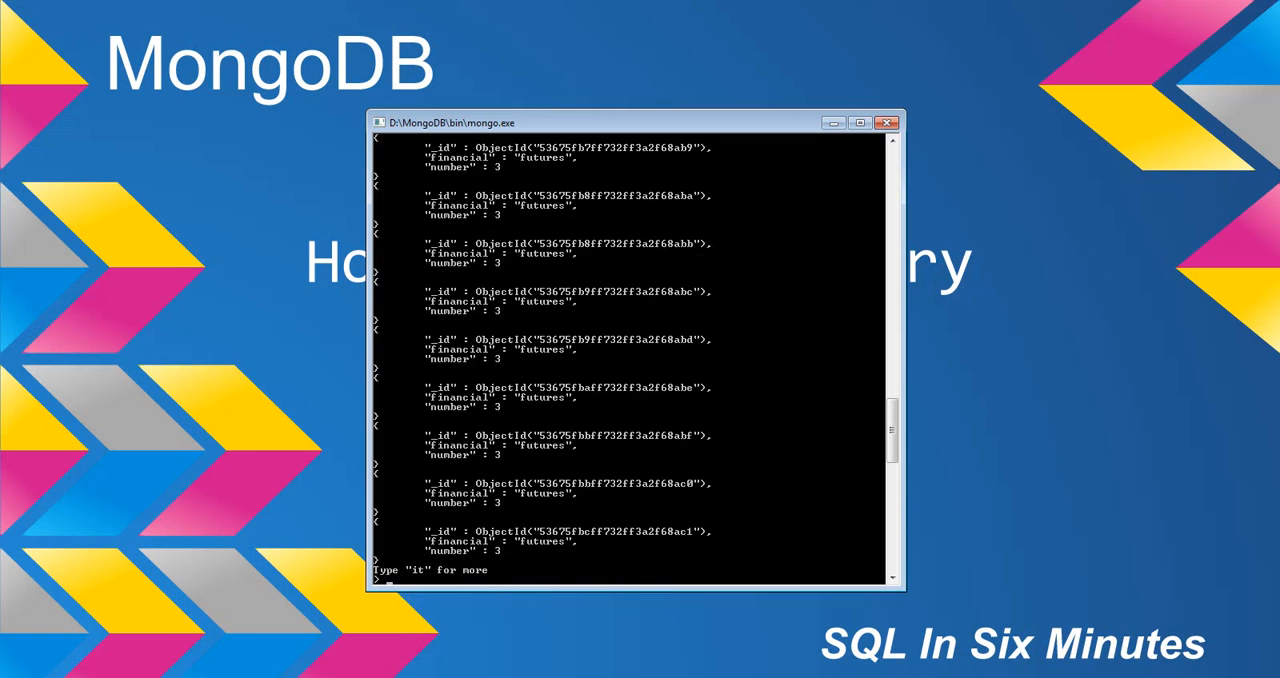
scroll(up, 3)
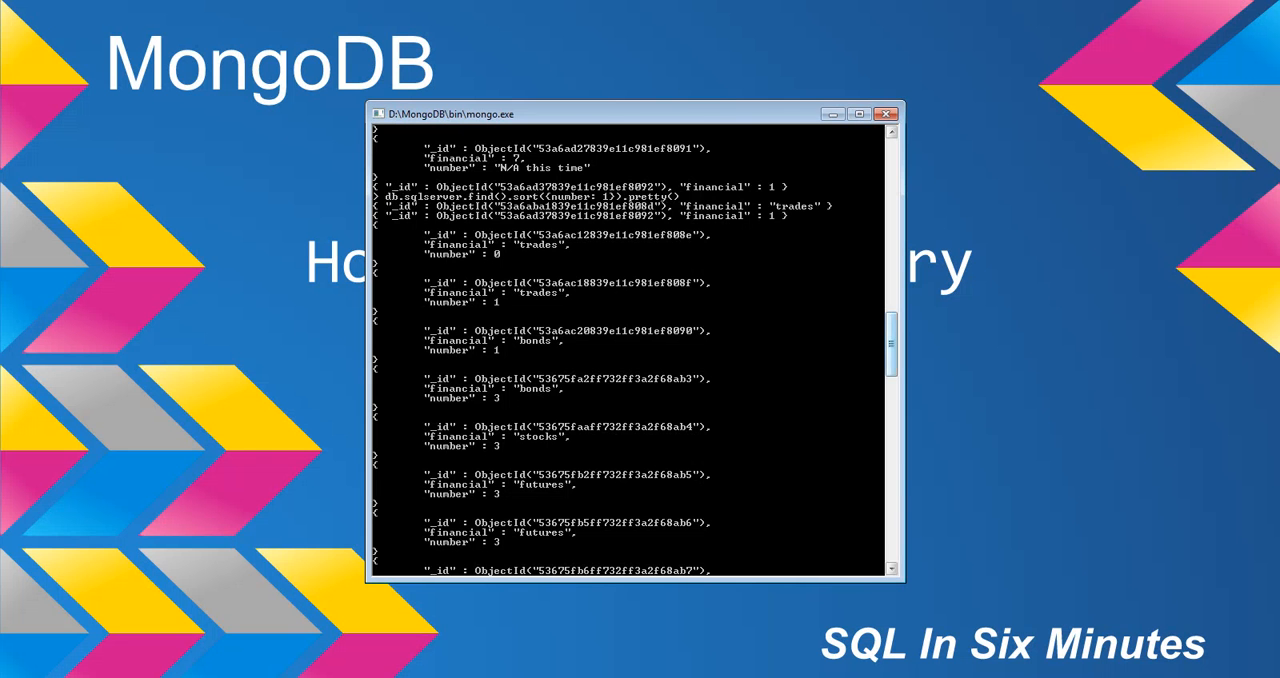
scroll(down, 3)
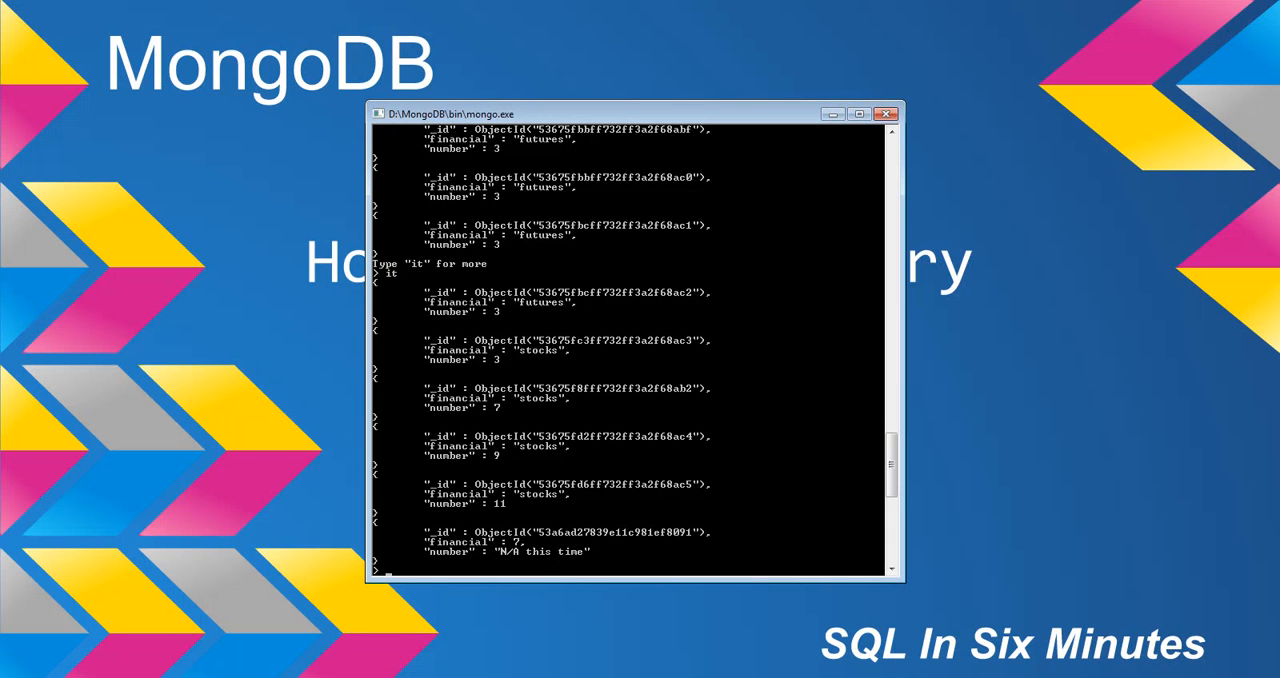
text(it)
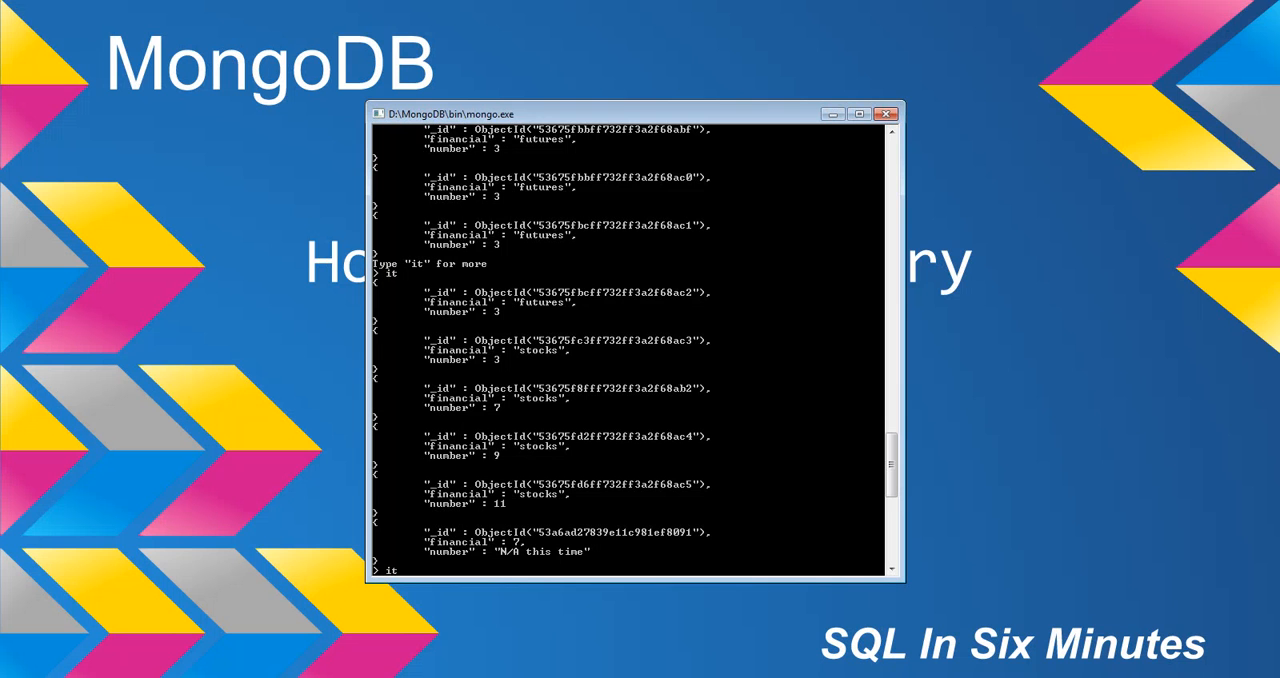
text(db.sqlserver.find().sort({number: 1}).pretty())
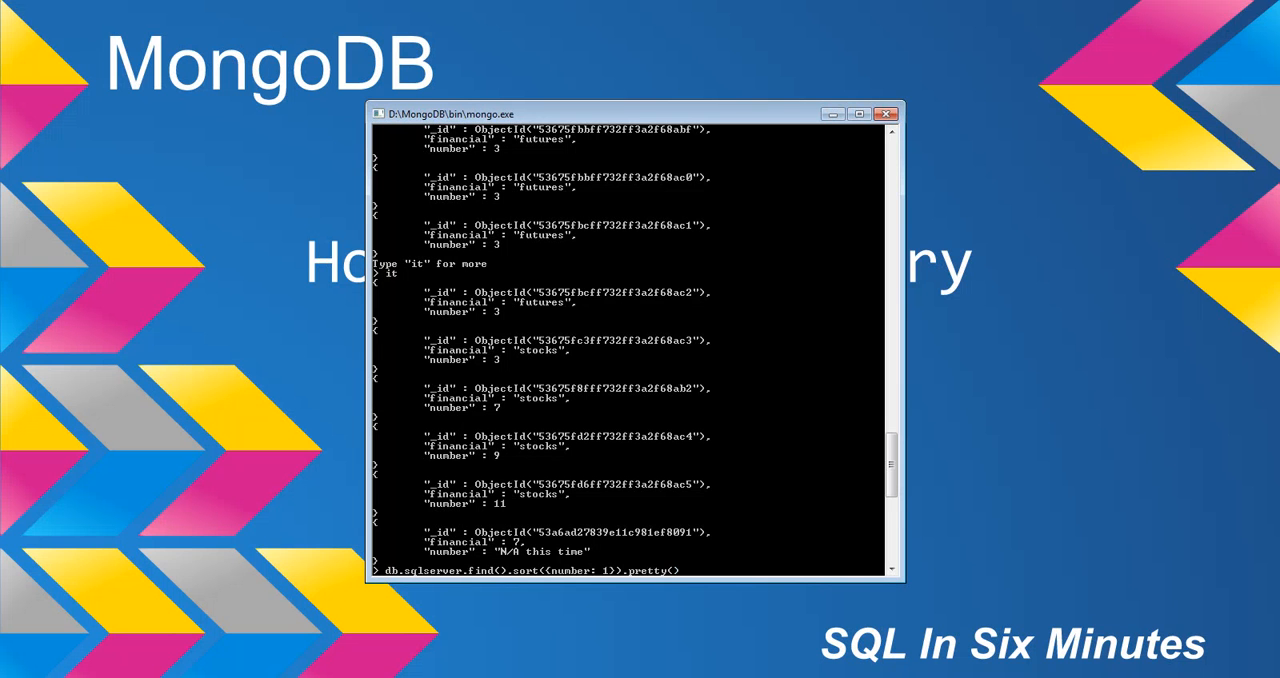
text(-1)
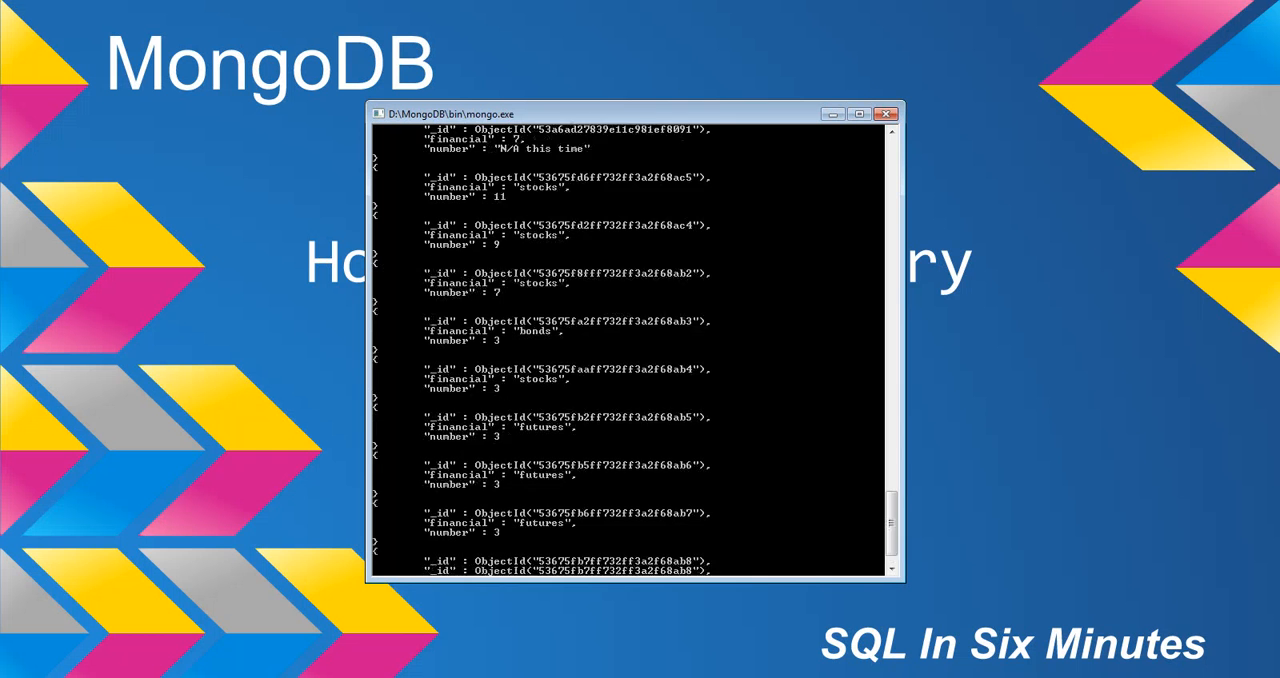
scroll(down, 3)
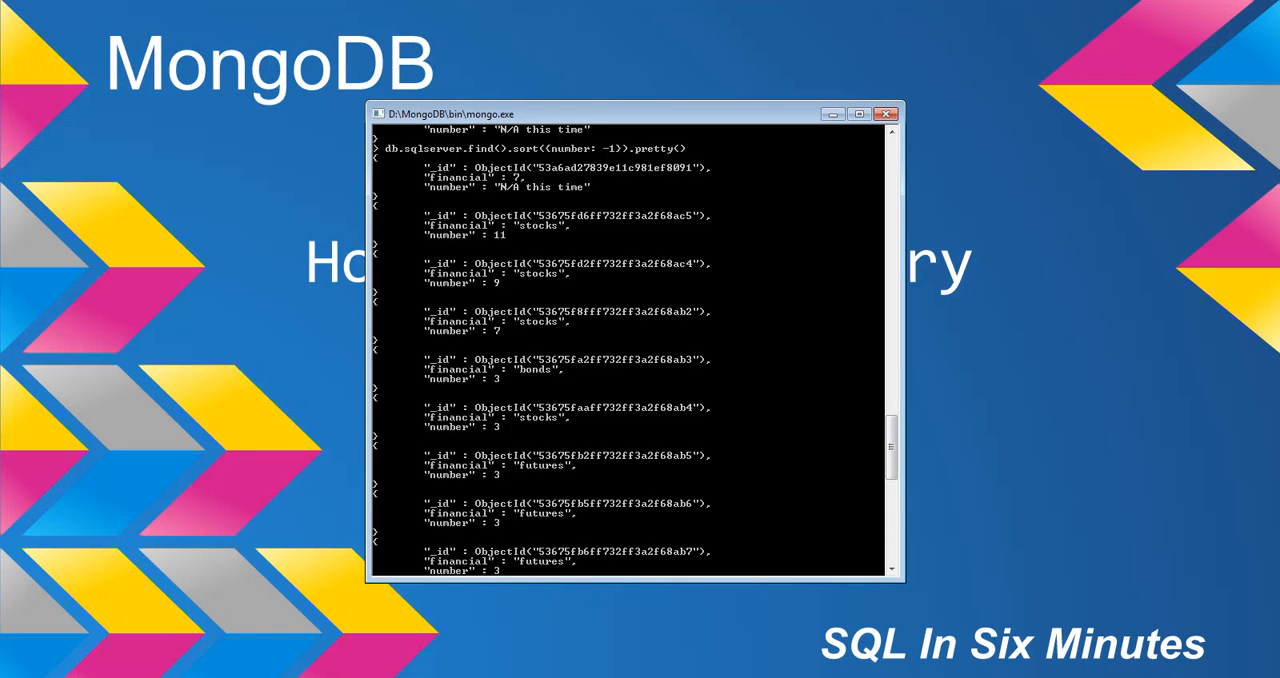
scroll(down, 3)
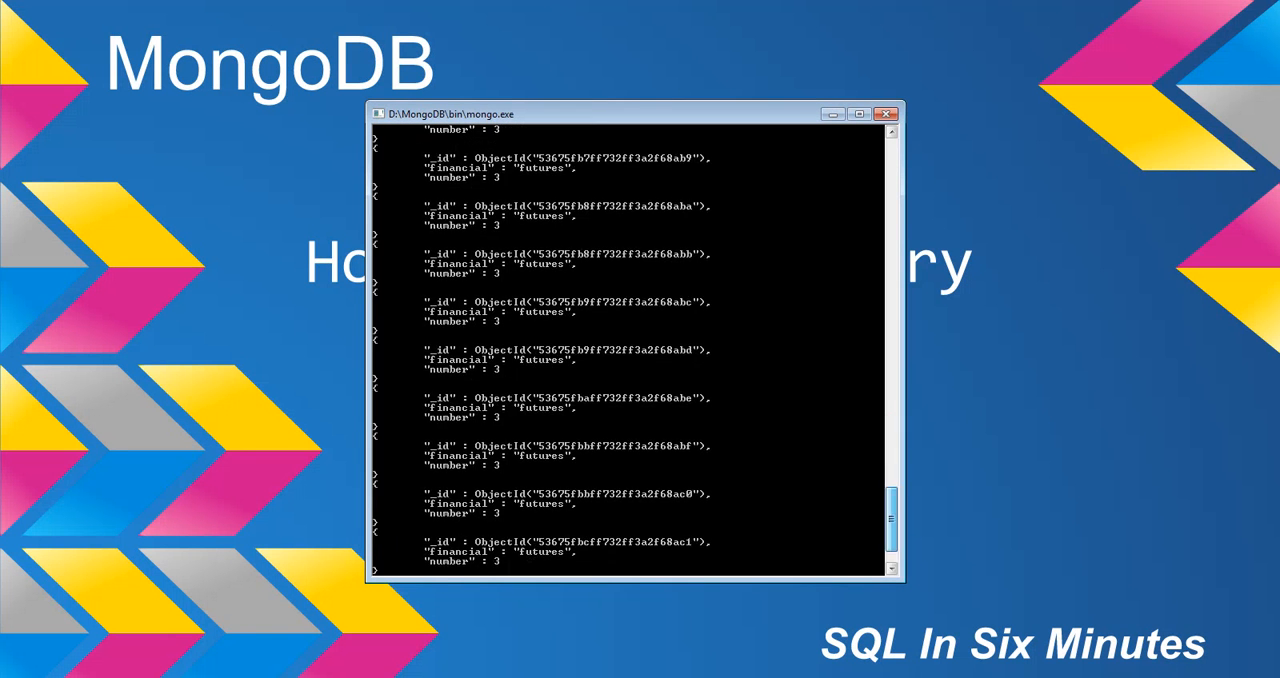